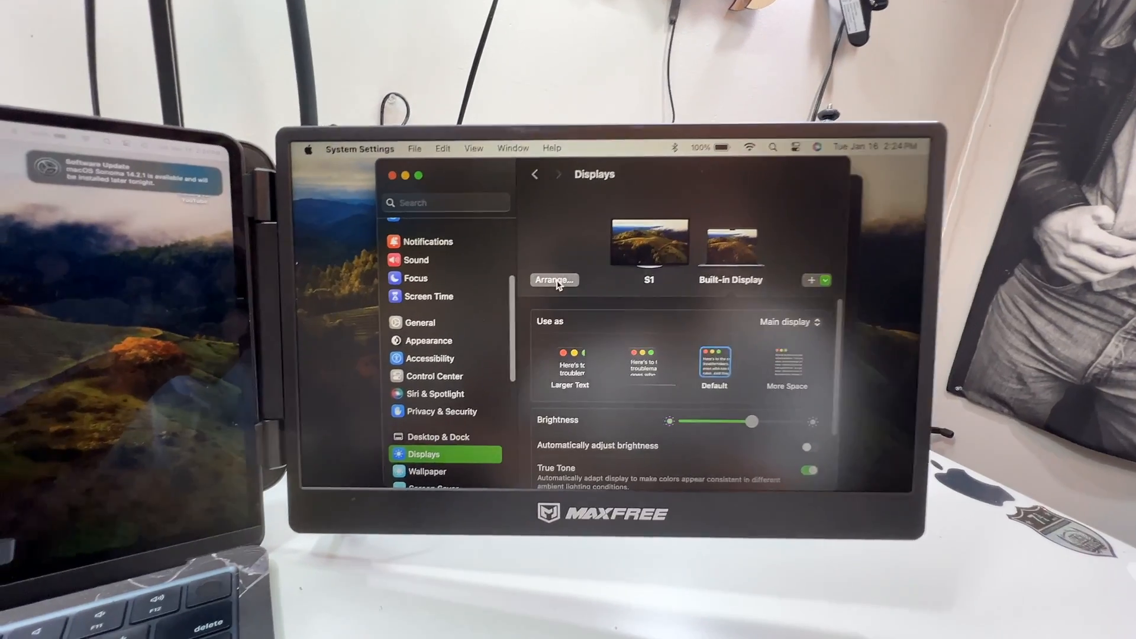
Open Arrange Displays to show the MAXFREE S1 and built-in display layout
left_click(553, 280)
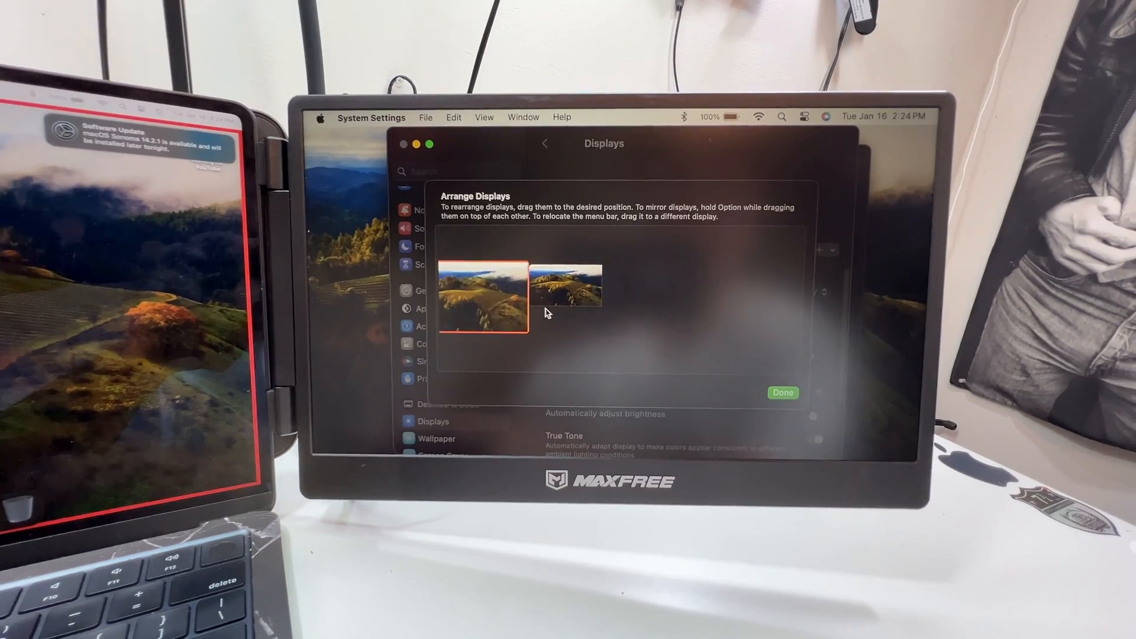